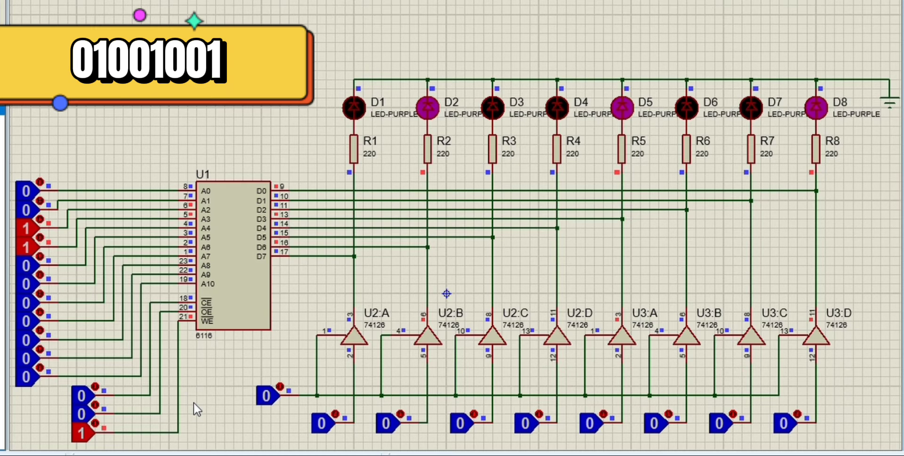
{"action": "mouse_move", "coordinate": [115, 282]}
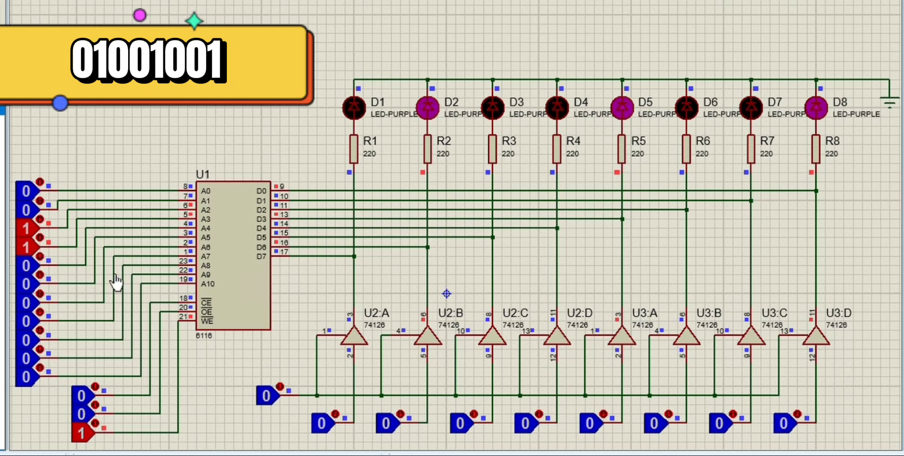